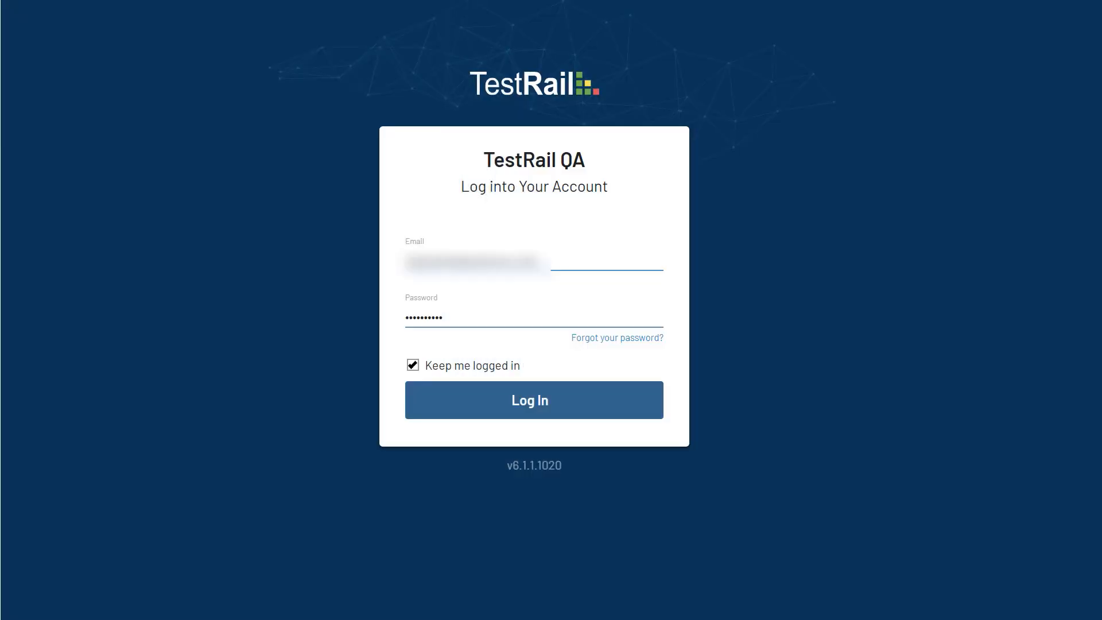
mouse_move(494, 391)
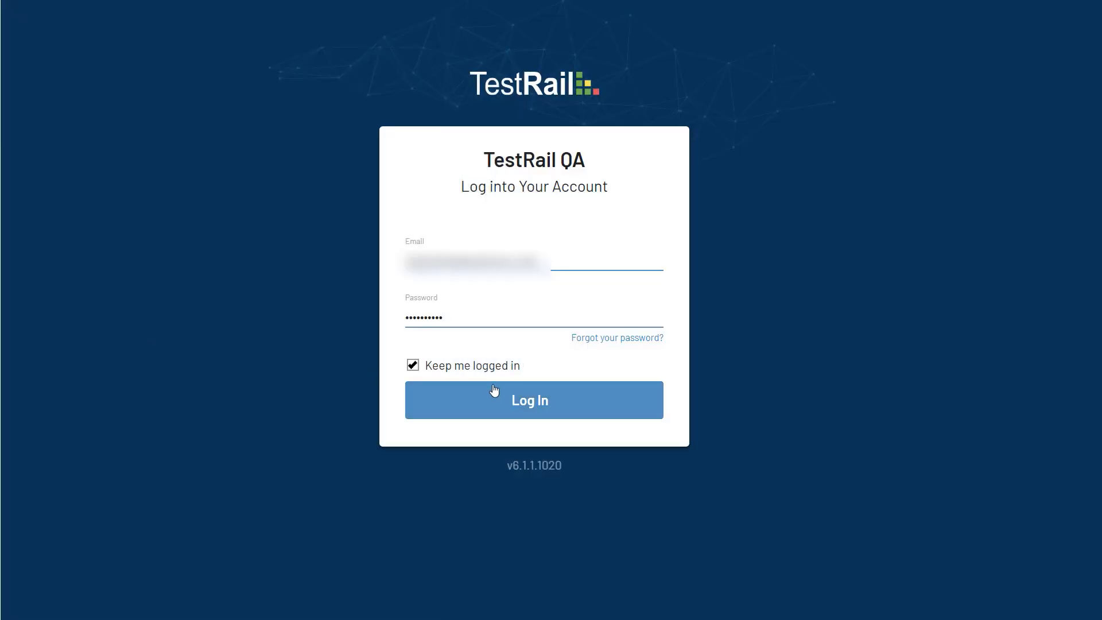
Step: Log in and open the TestRail Video Tutorials project from the dashboard
left_click(533, 399)
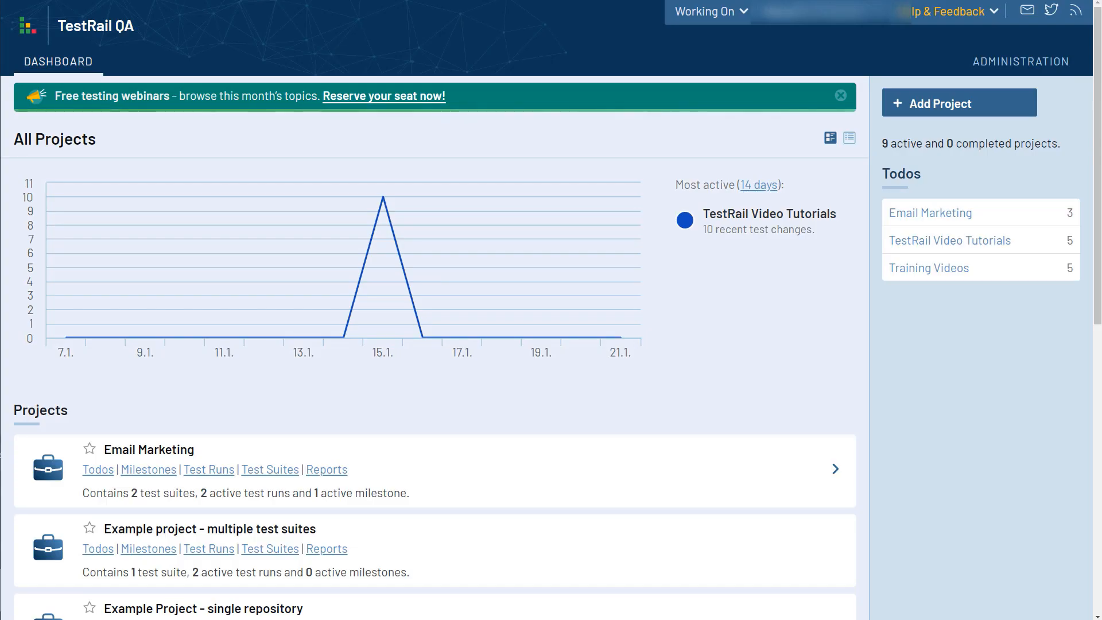
scroll("down", 3)
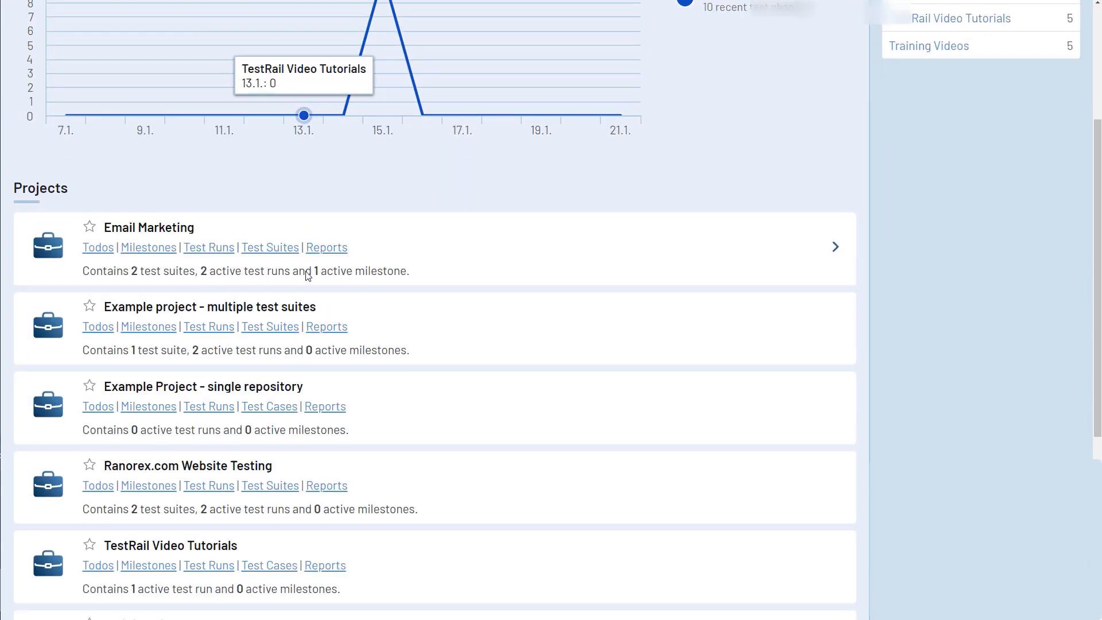
scroll("down", 3)
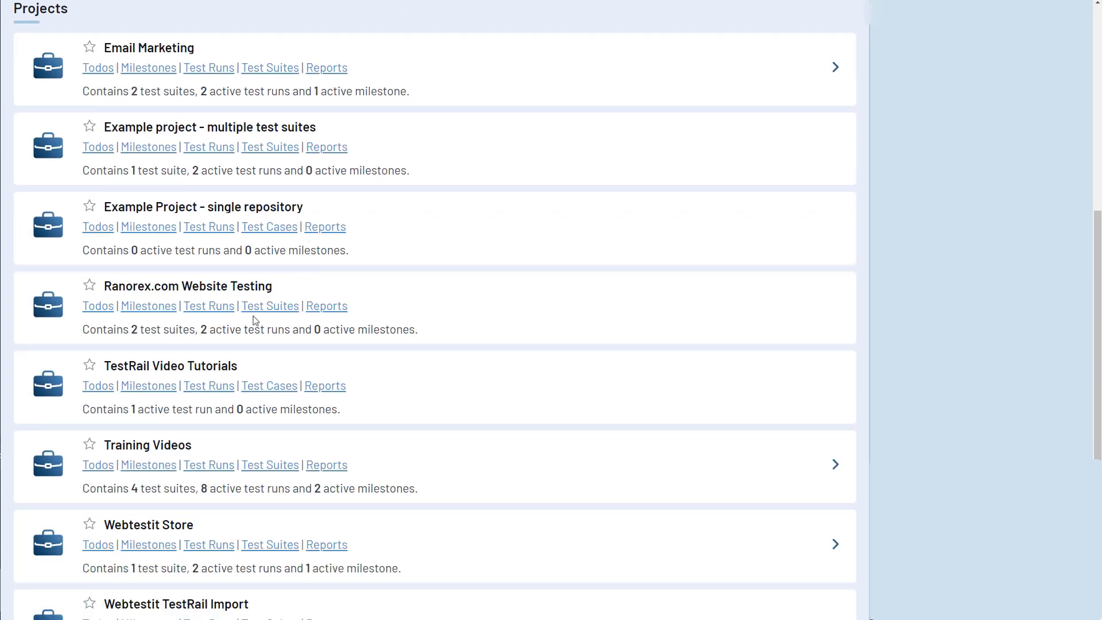
left_click(170, 365)
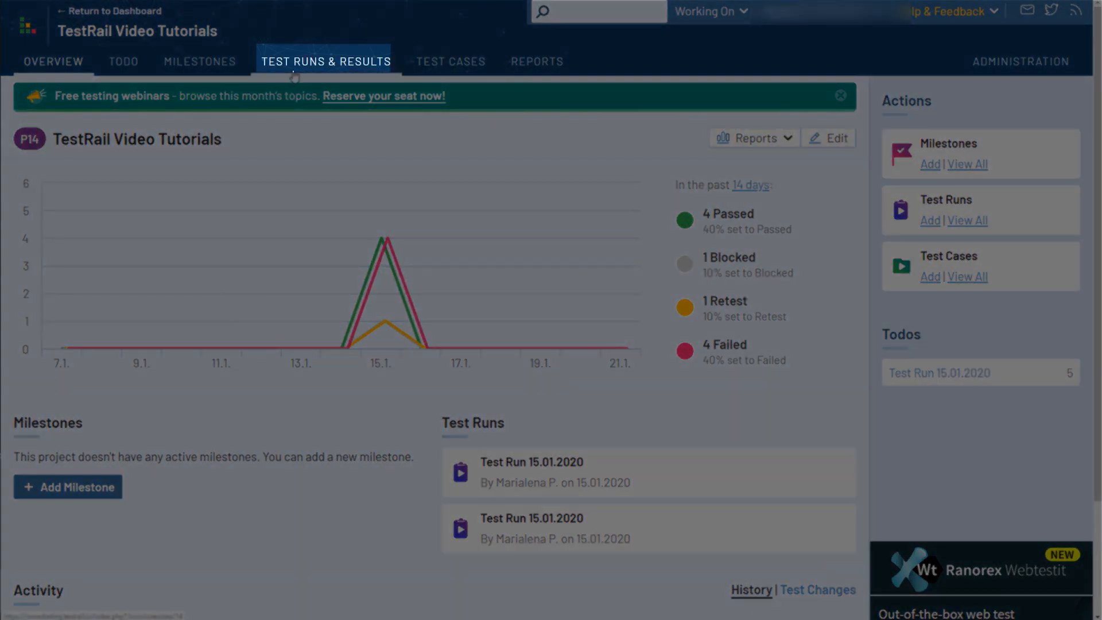
Step: Show the project's Test Runs & Results page and begin adding a test run
left_click(325, 61)
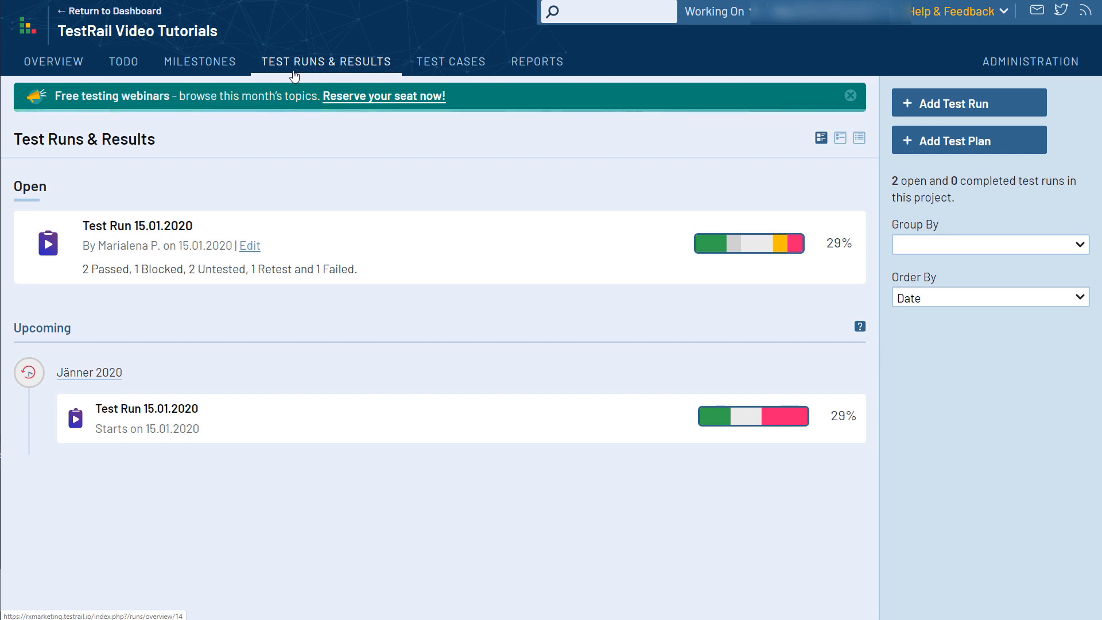
mouse_move(355, 78)
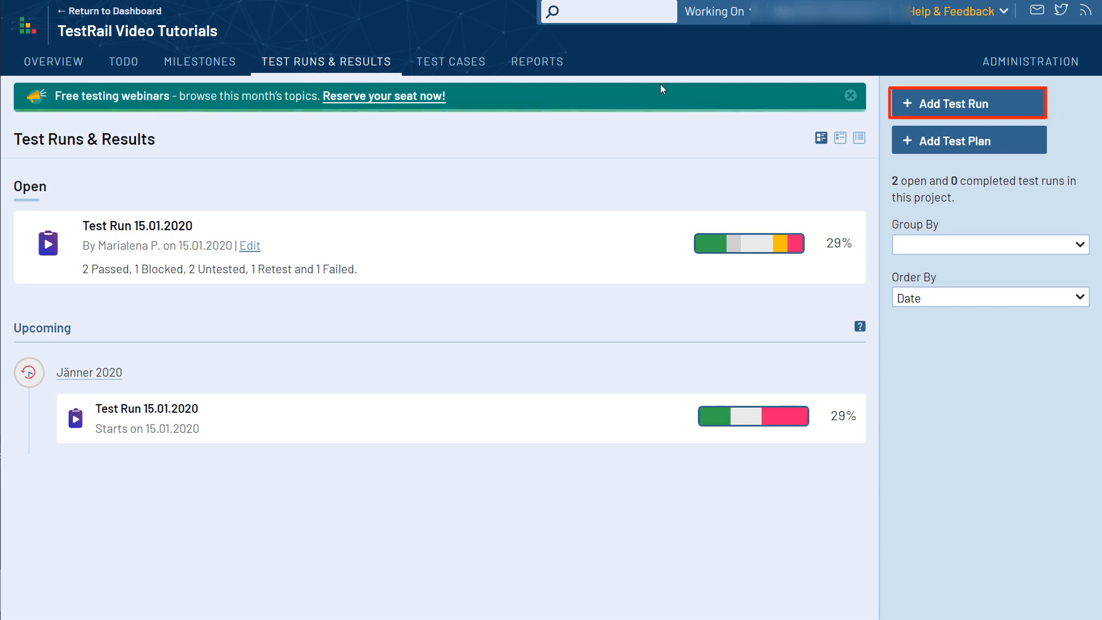
left_click(966, 103)
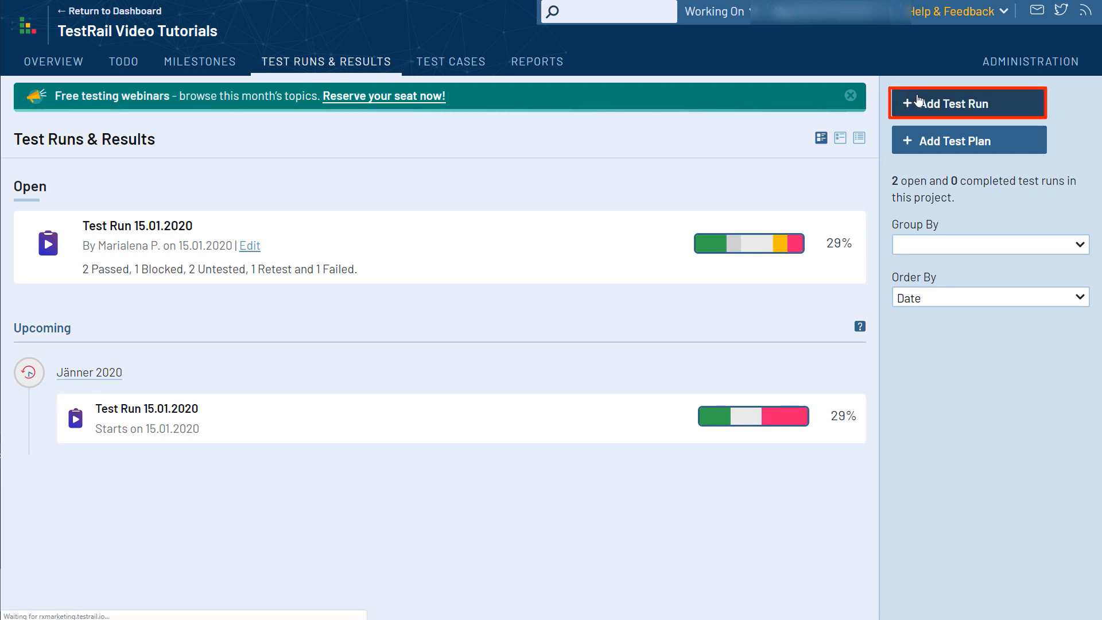
Step: Set the new test run form to include only specific test cases
left_click(968, 103)
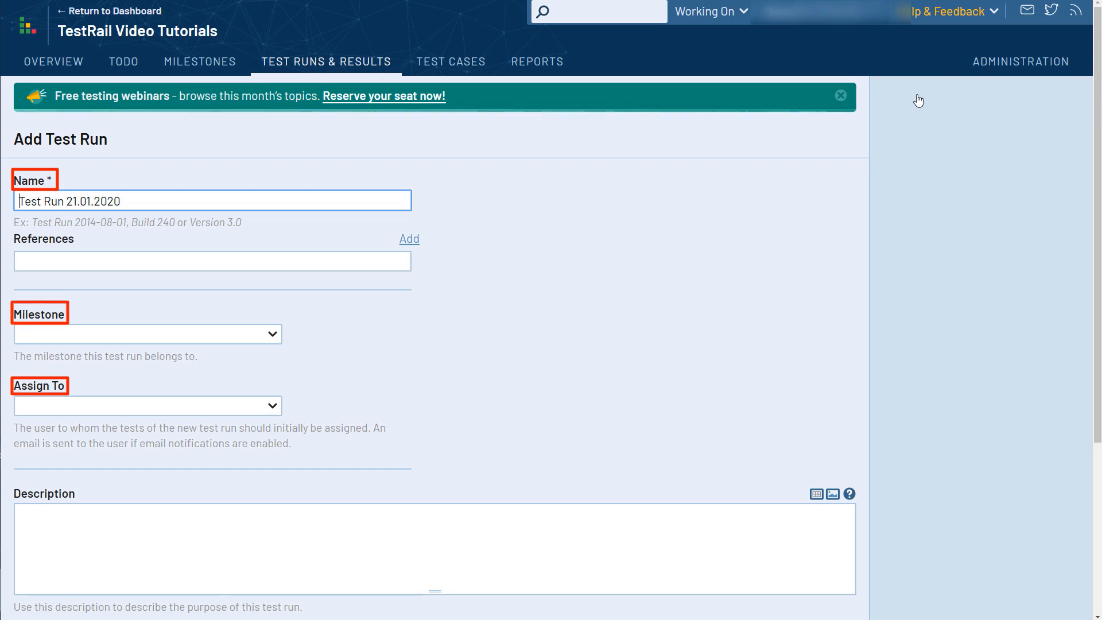
scroll("down", 3)
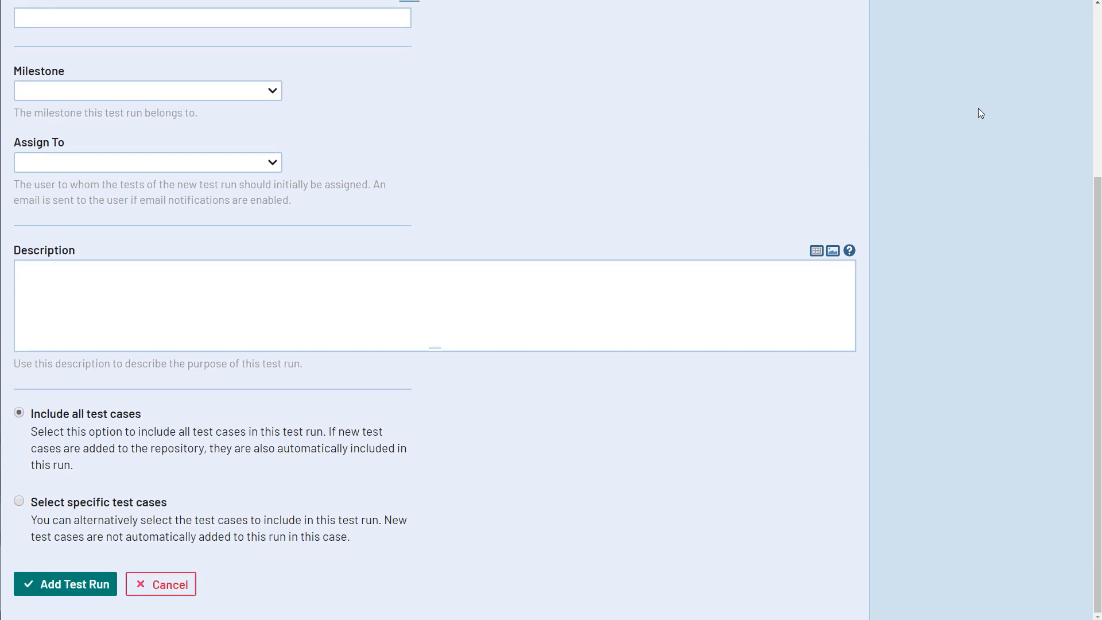
left_click(19, 501)
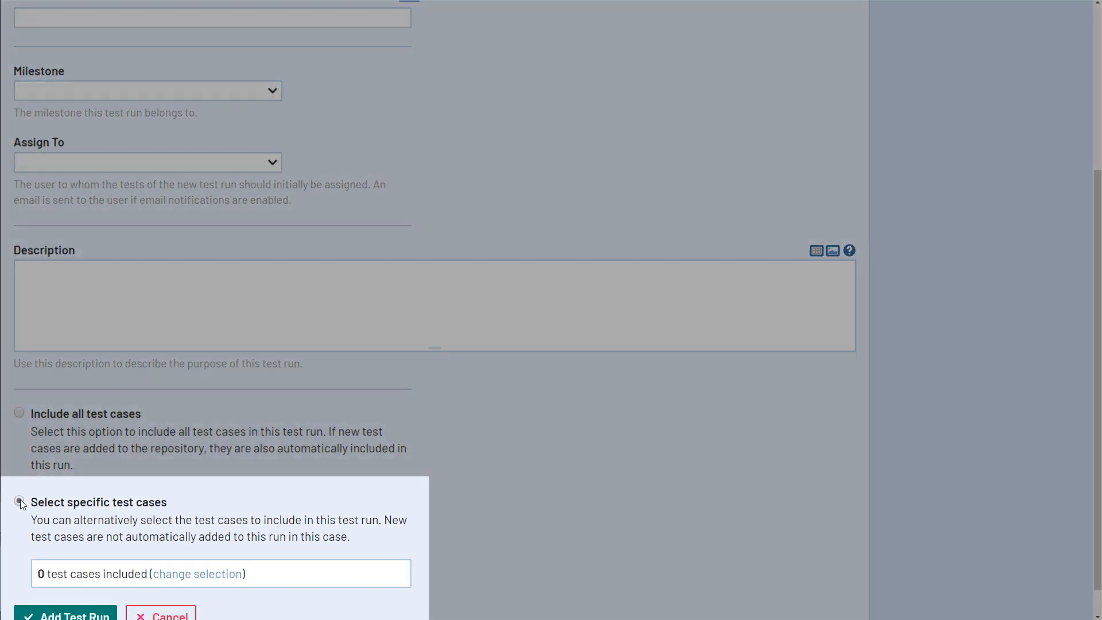
Step: Tick the Share videos test case in the Select Cases dialog
left_click(197, 573)
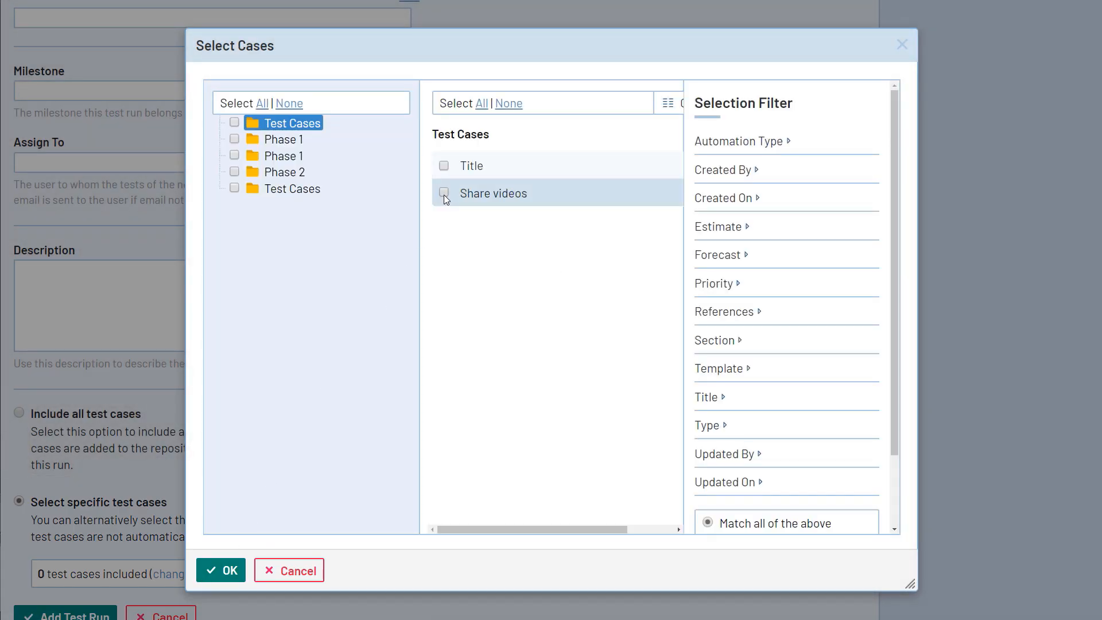
left_click(443, 192)
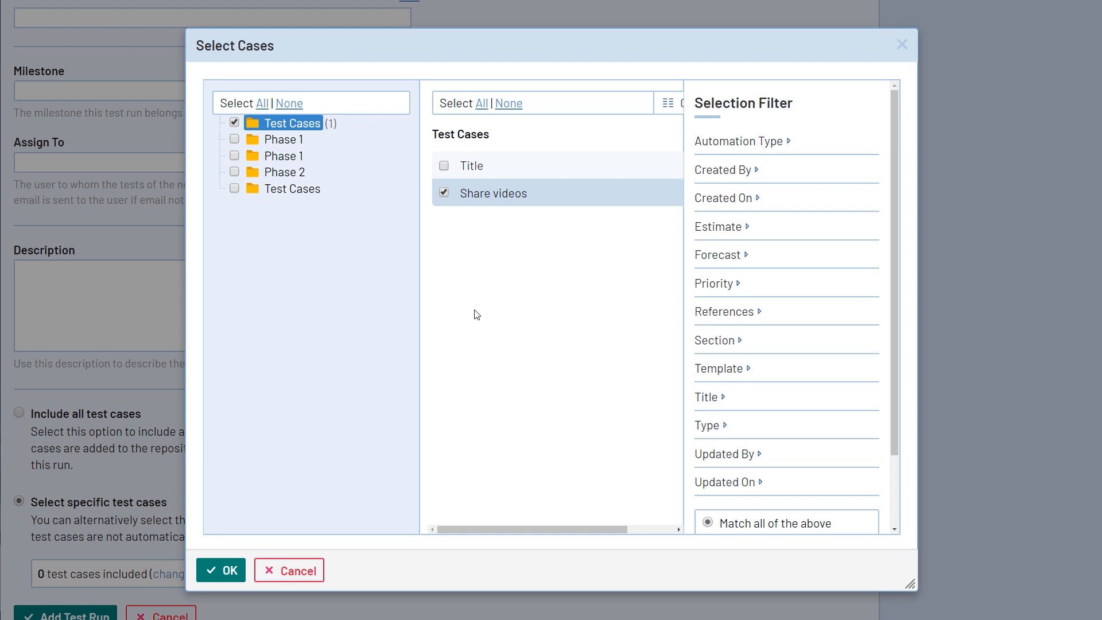
mouse_move(442, 370)
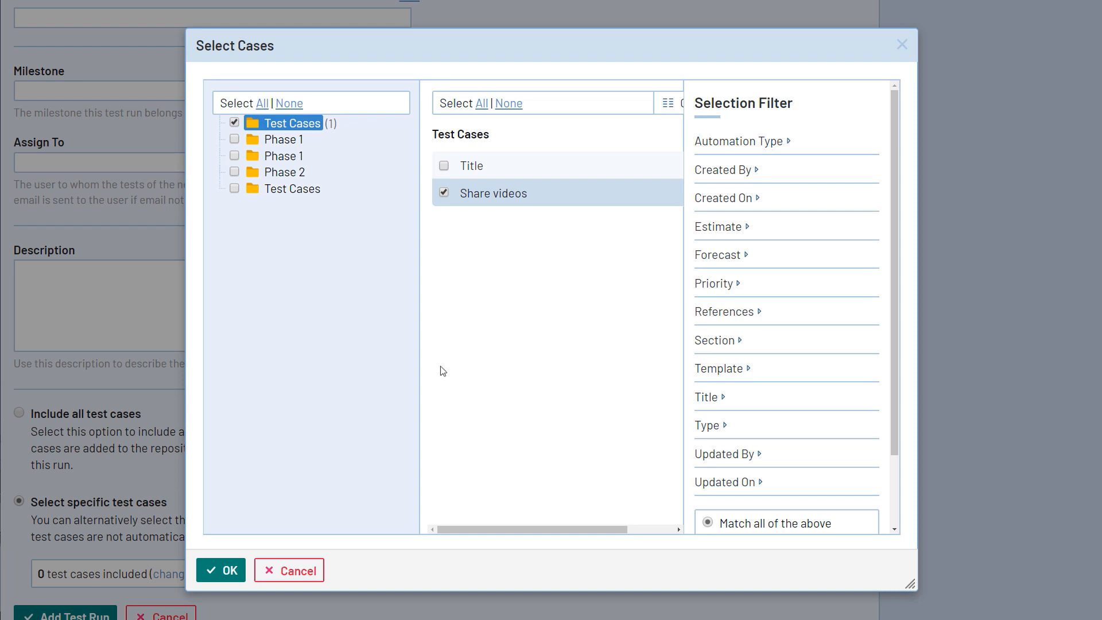
Step: Create Test Run 21.01.2020 including all test cases and browse its seven untested tests
left_click(288, 570)
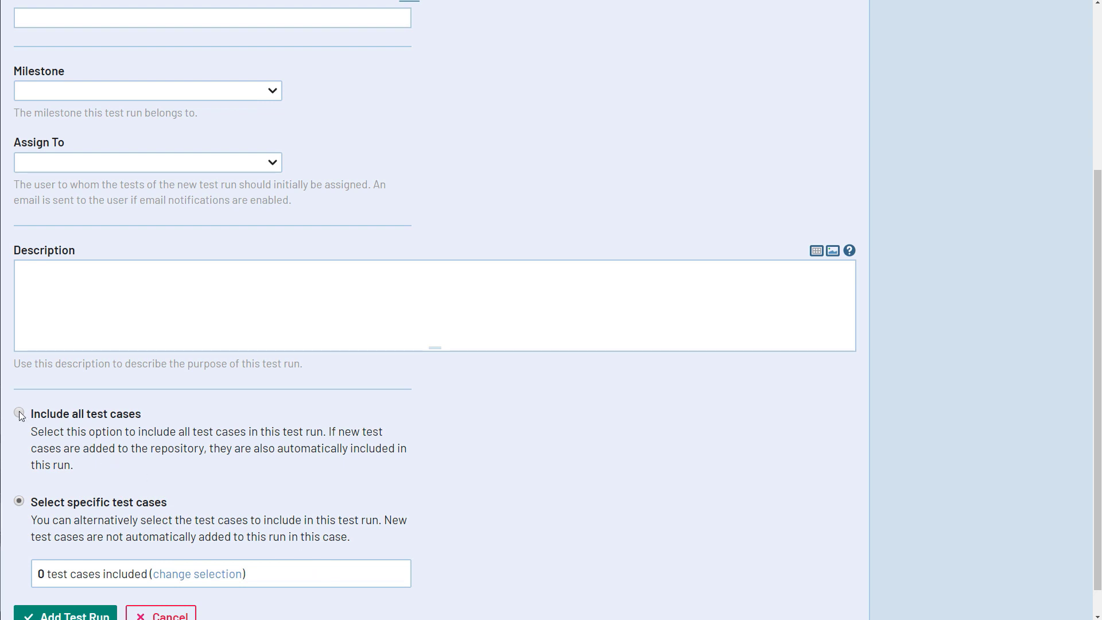
left_click(19, 414)
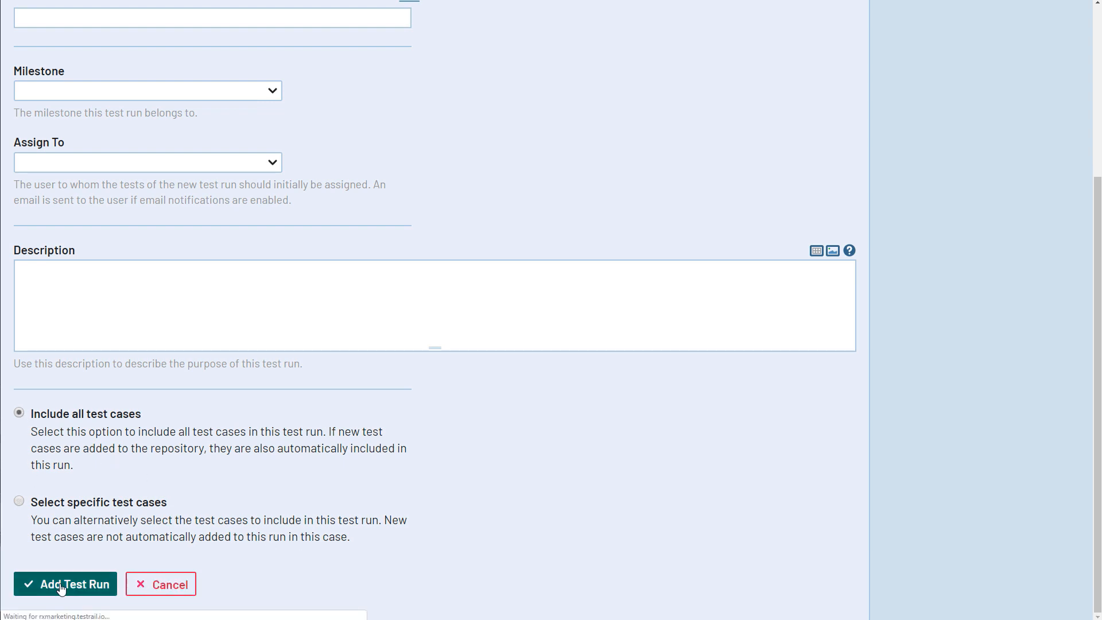
left_click(65, 582)
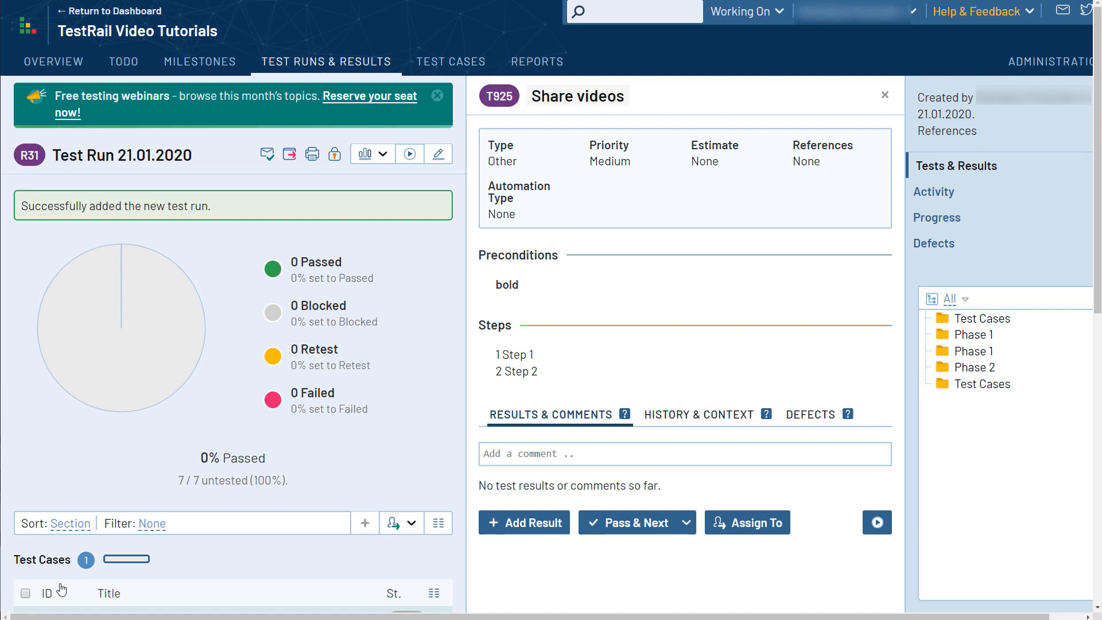
scroll("down", 3)
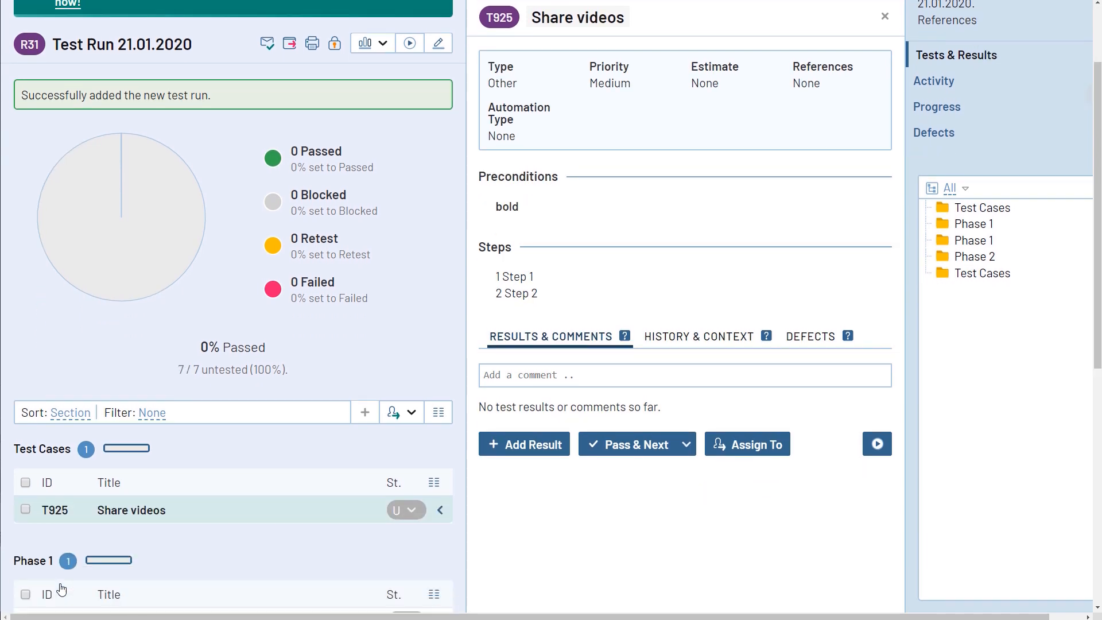
scroll("down", 3)
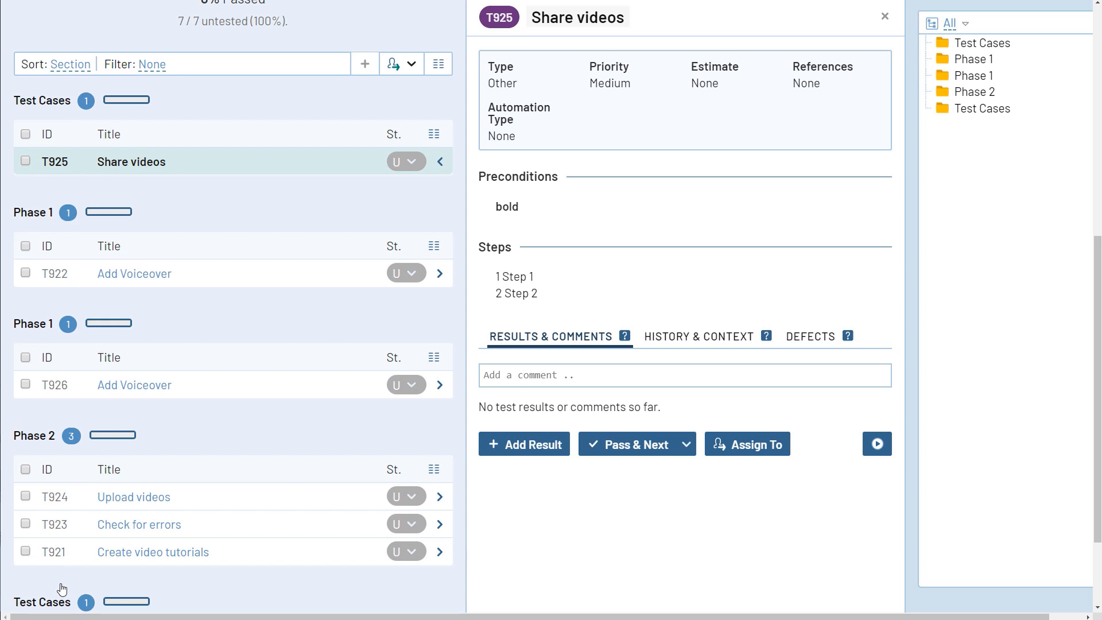
mouse_move(56, 579)
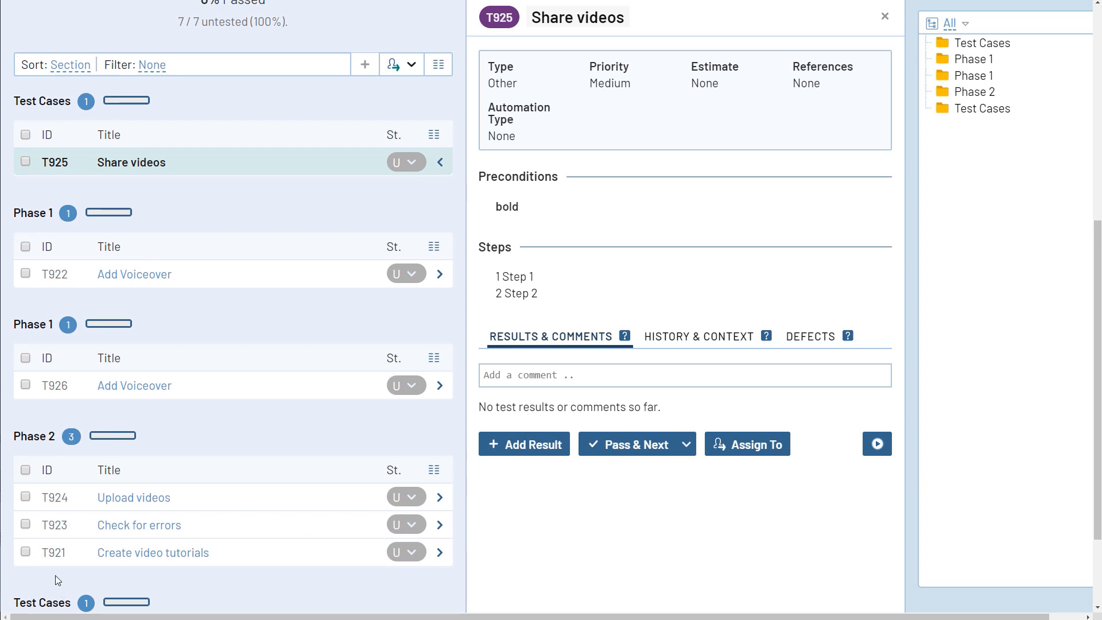
mouse_move(154, 169)
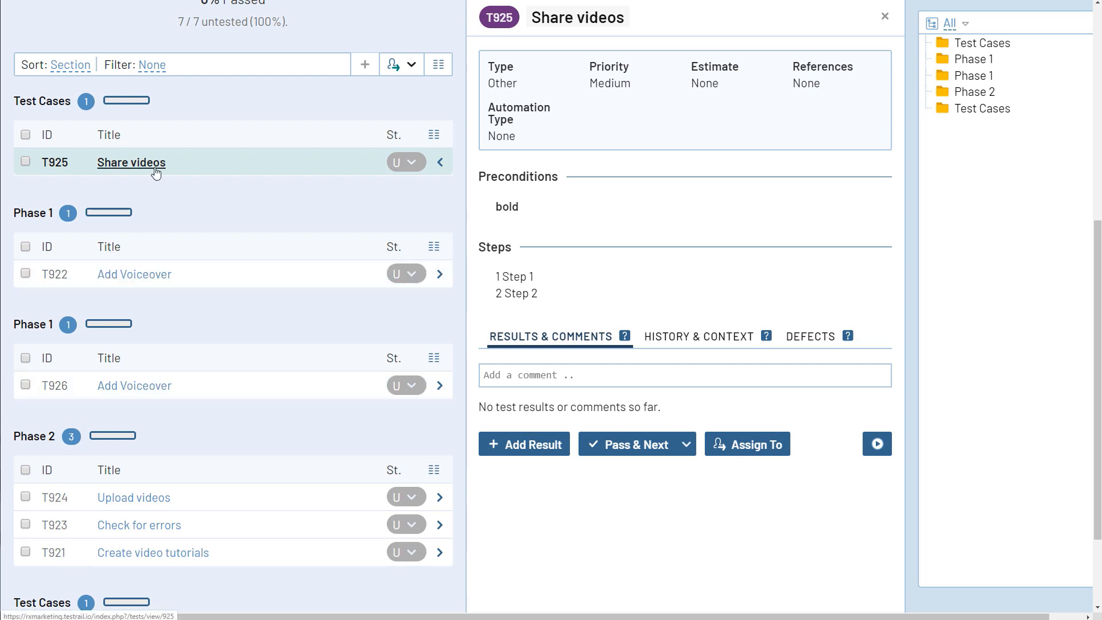
Step: Open test T925 Share videos and its Add Result dialog
left_click(131, 163)
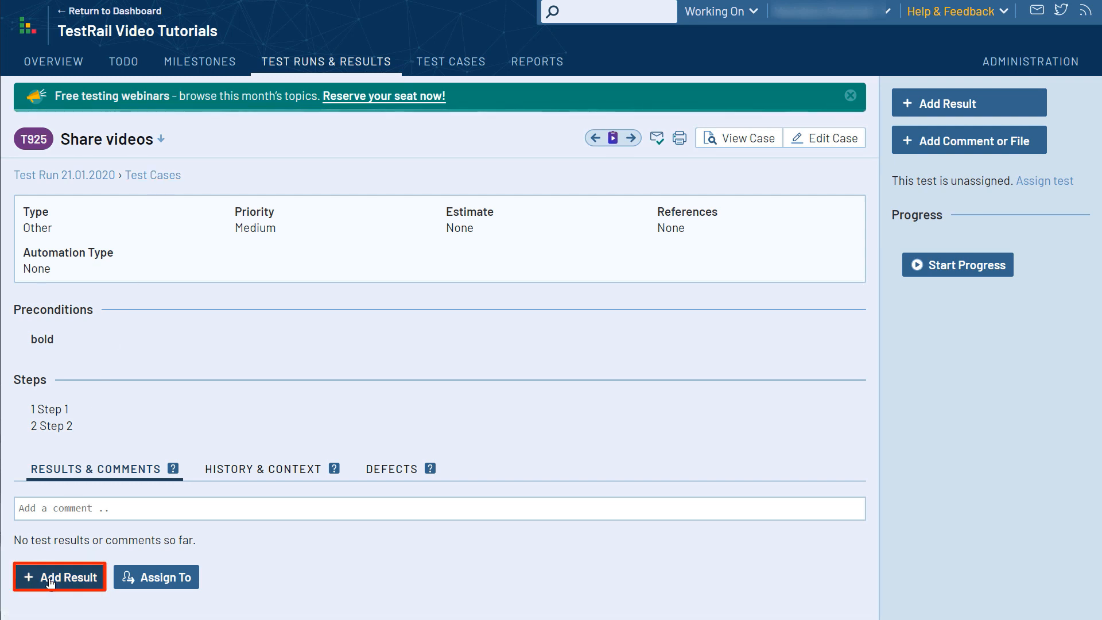
left_click(59, 576)
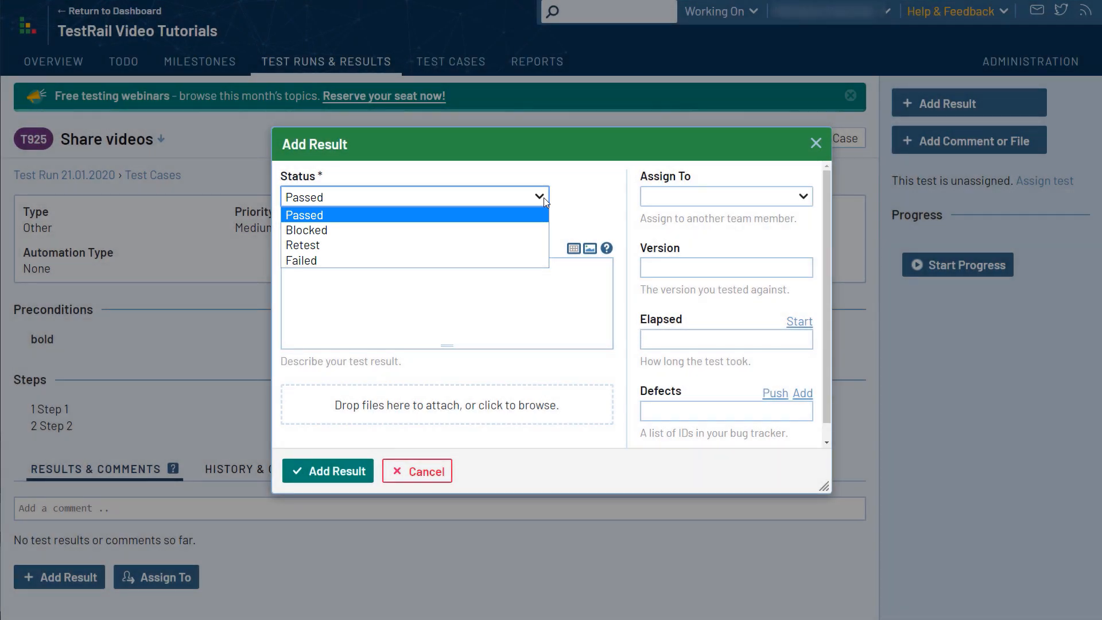
Step: Mark the result Passed and enter the comment '404 error message'
left_click(304, 213)
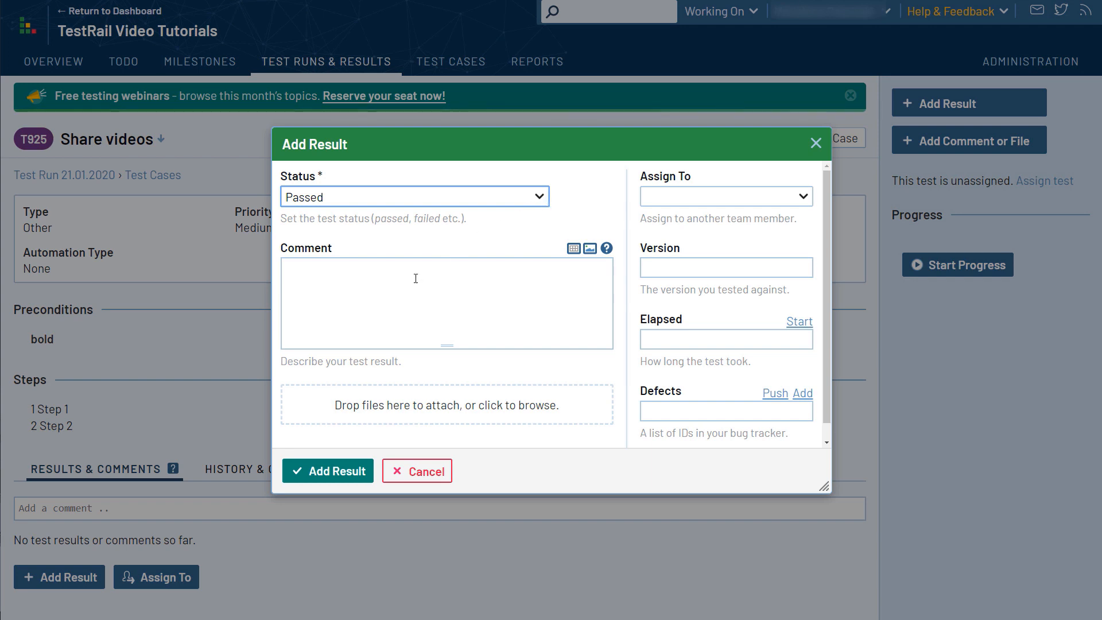
type("4")
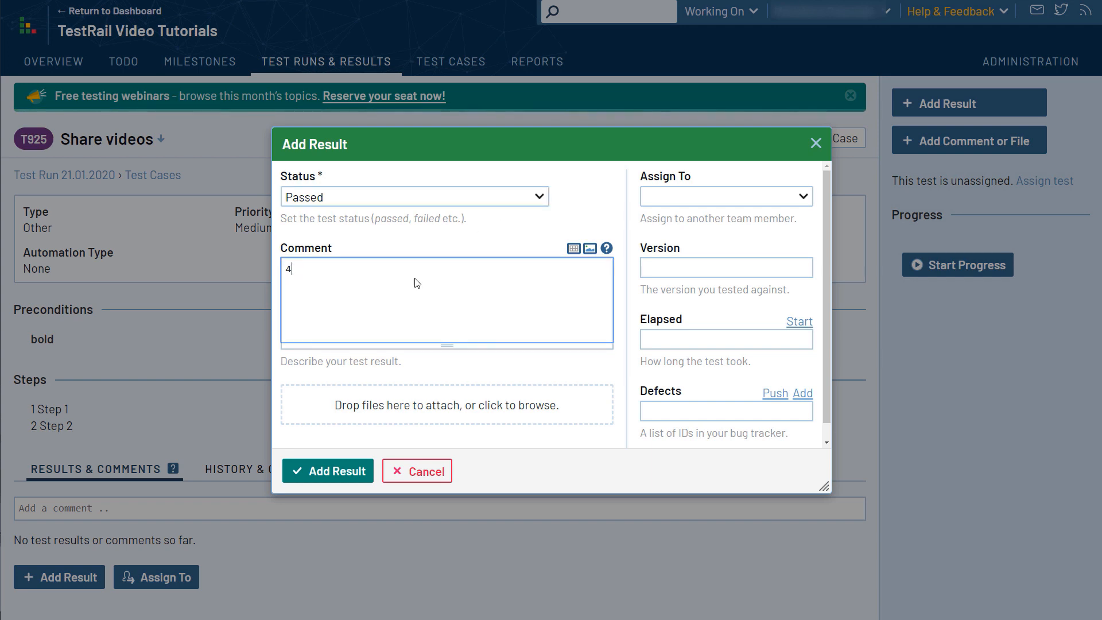
type("04 error")
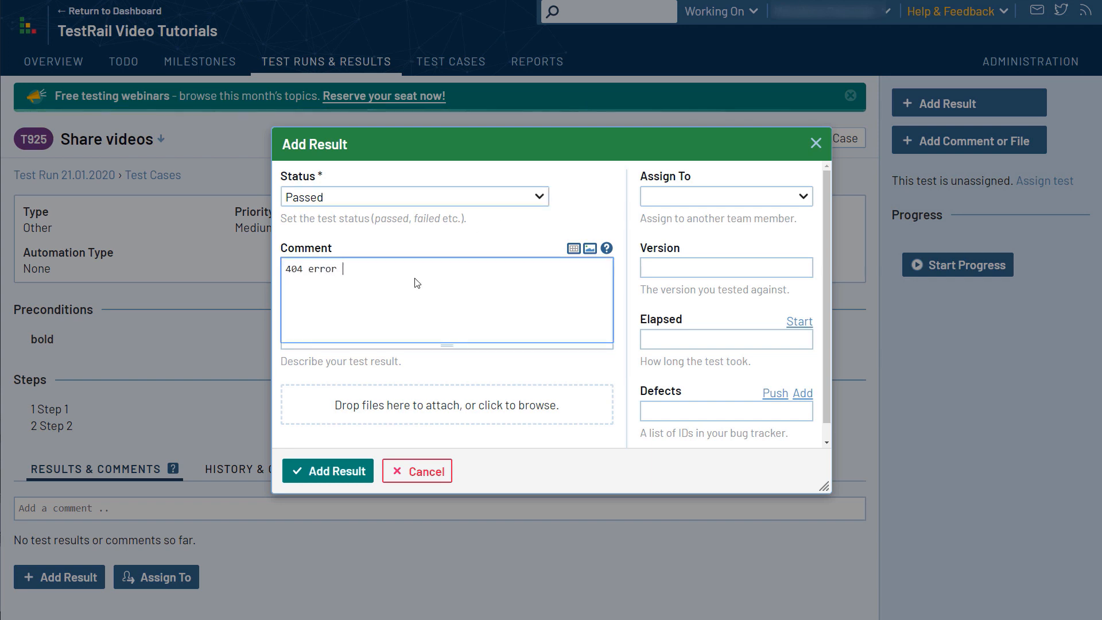
type("message")
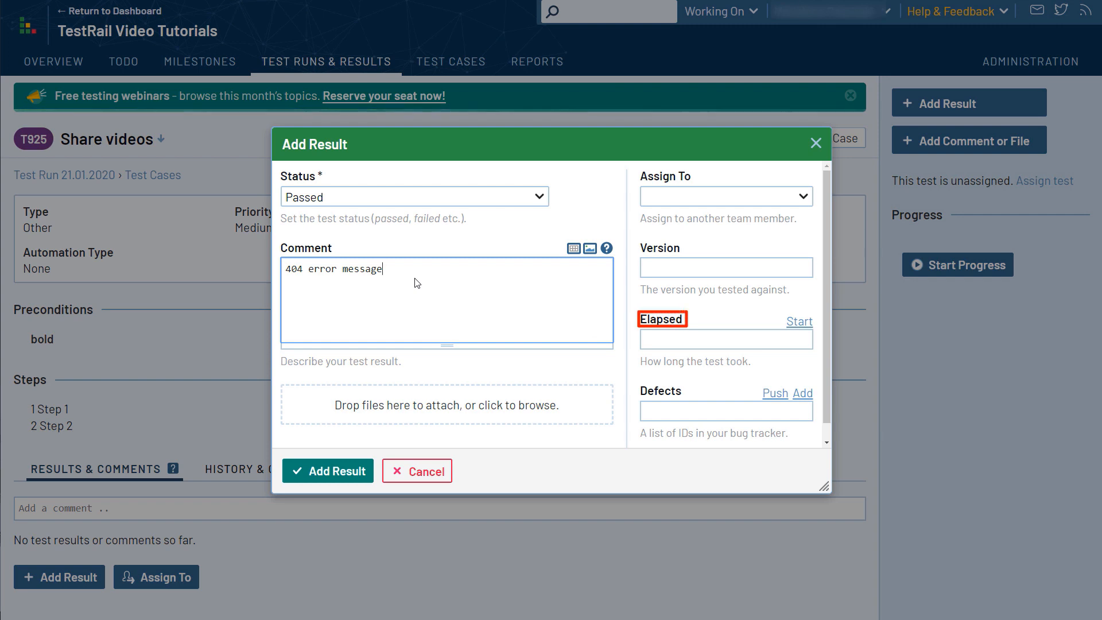
mouse_move(441, 284)
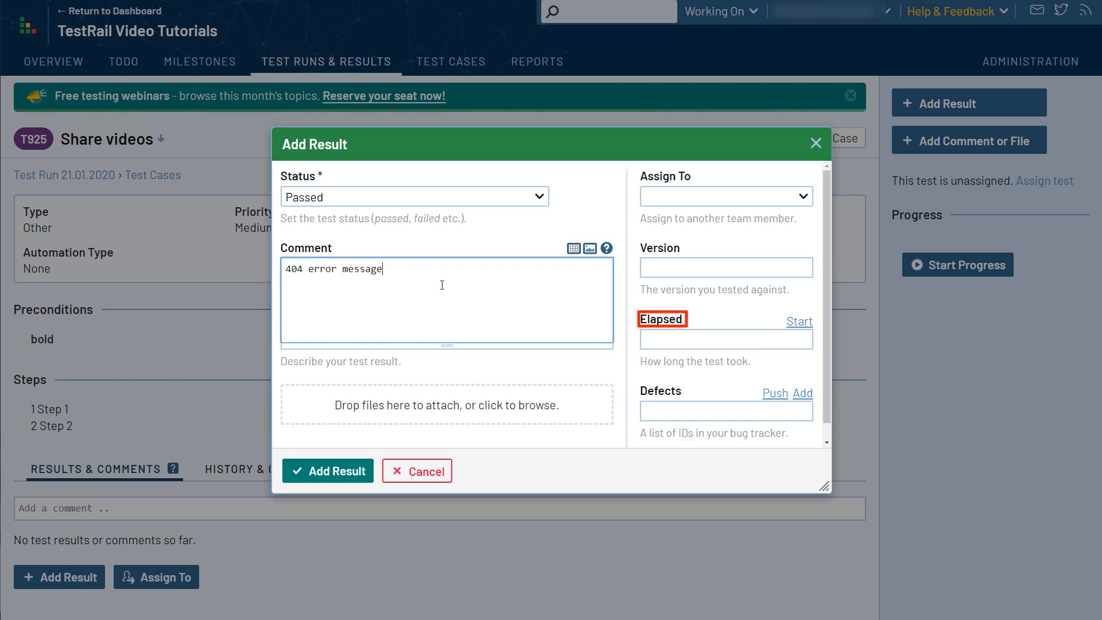
Step: Enter 20m in the Elapsed field of the Share videos result
type("2")
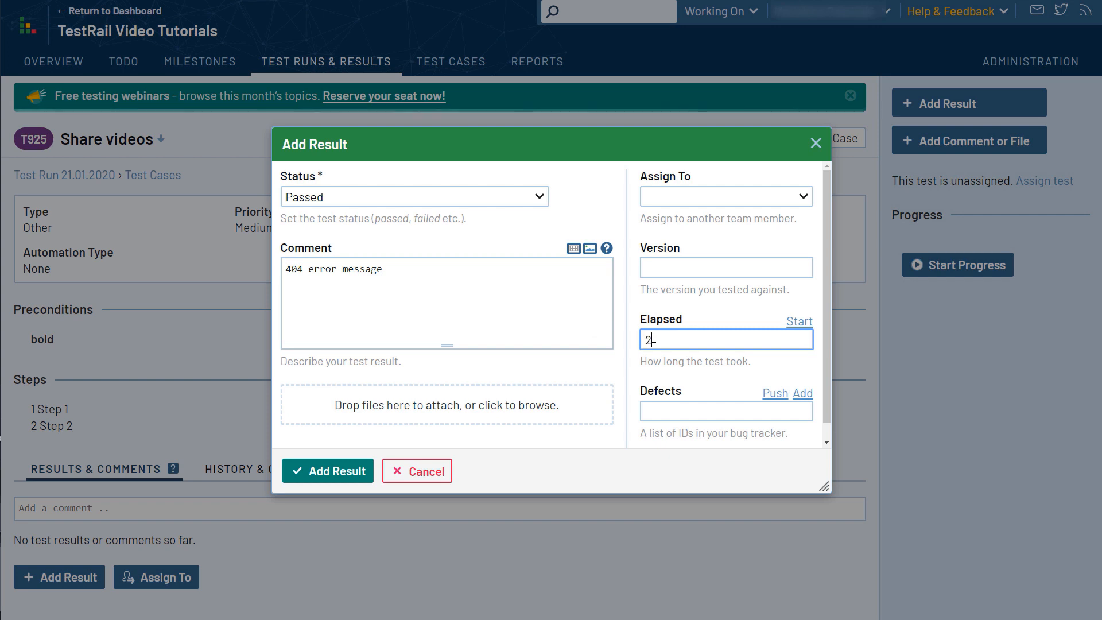
type("0m")
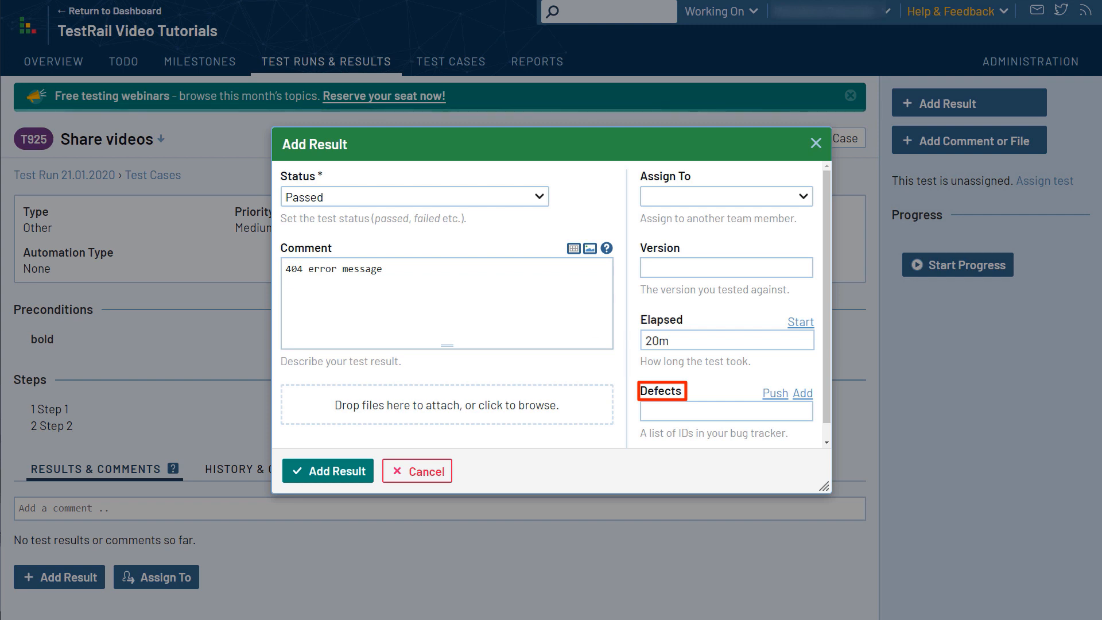
mouse_move(660, 390)
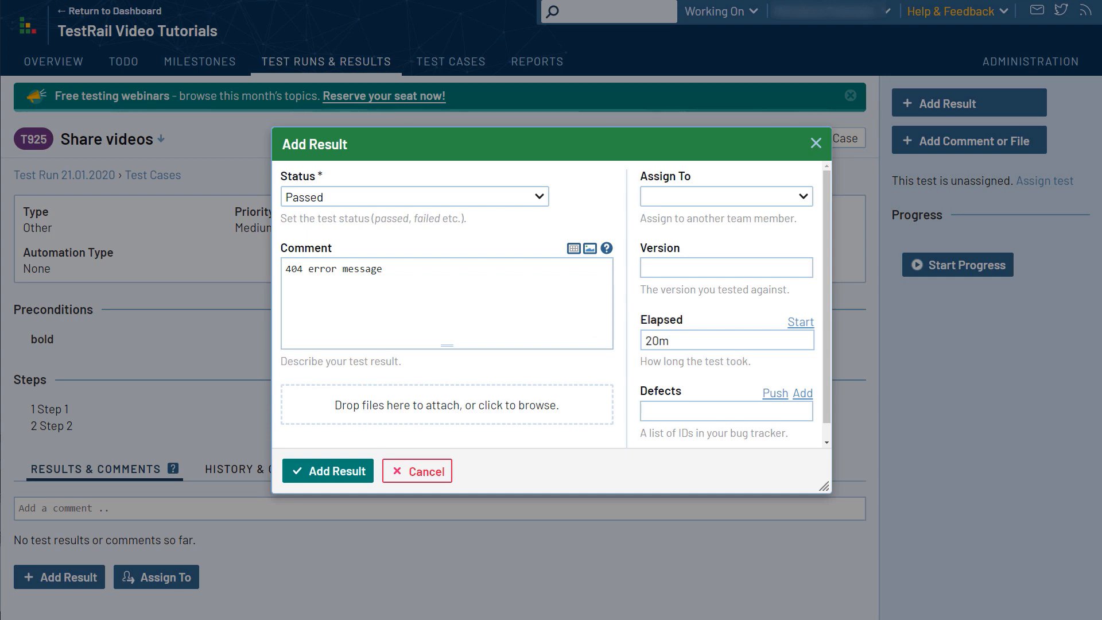
Step: Submit the Passed result with comment and 20m elapsed, then review the run
left_click(328, 470)
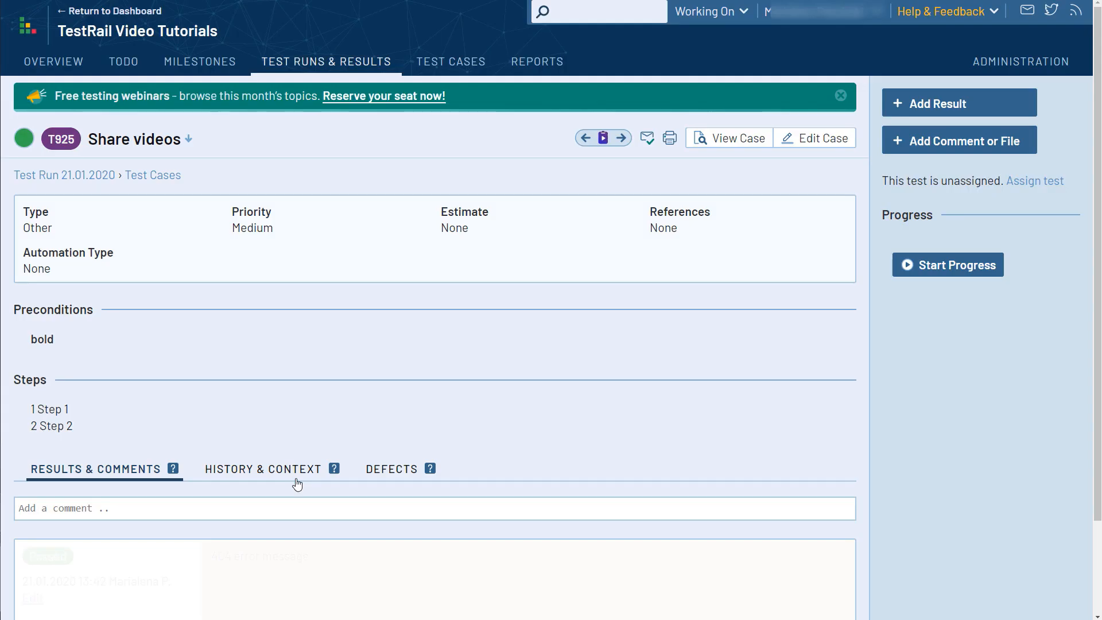
scroll("down", 3)
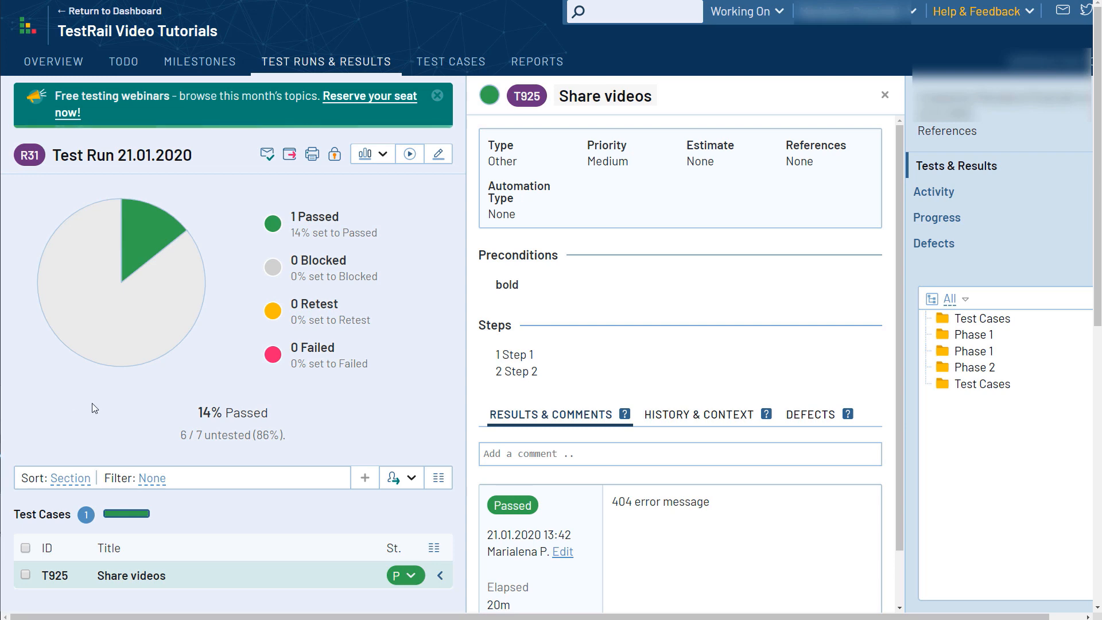
scroll("down", 3)
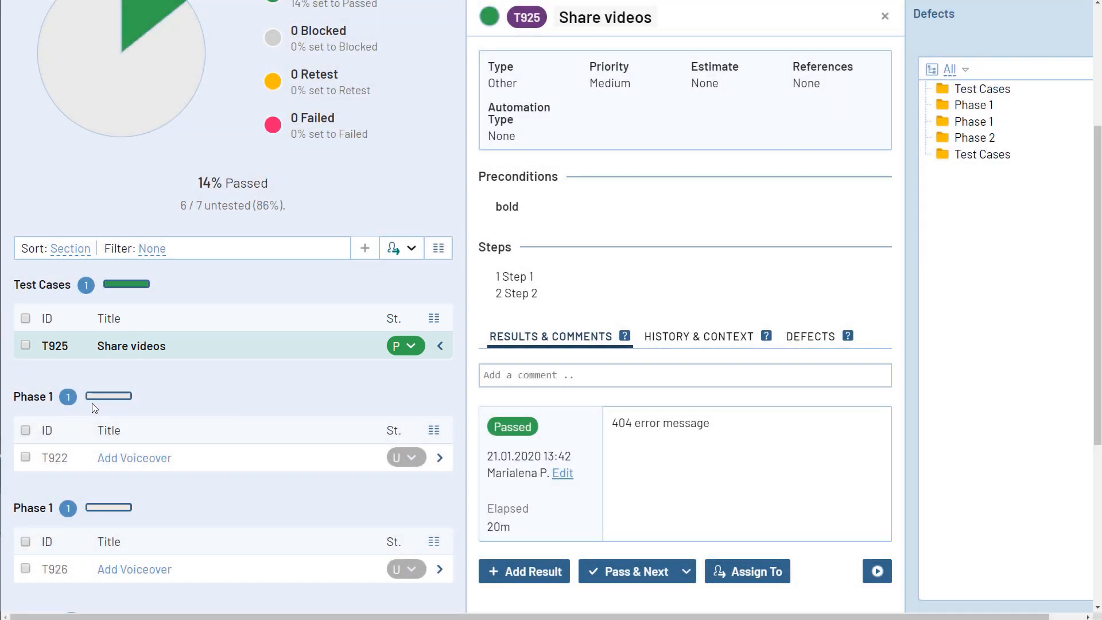
left_click(26, 345)
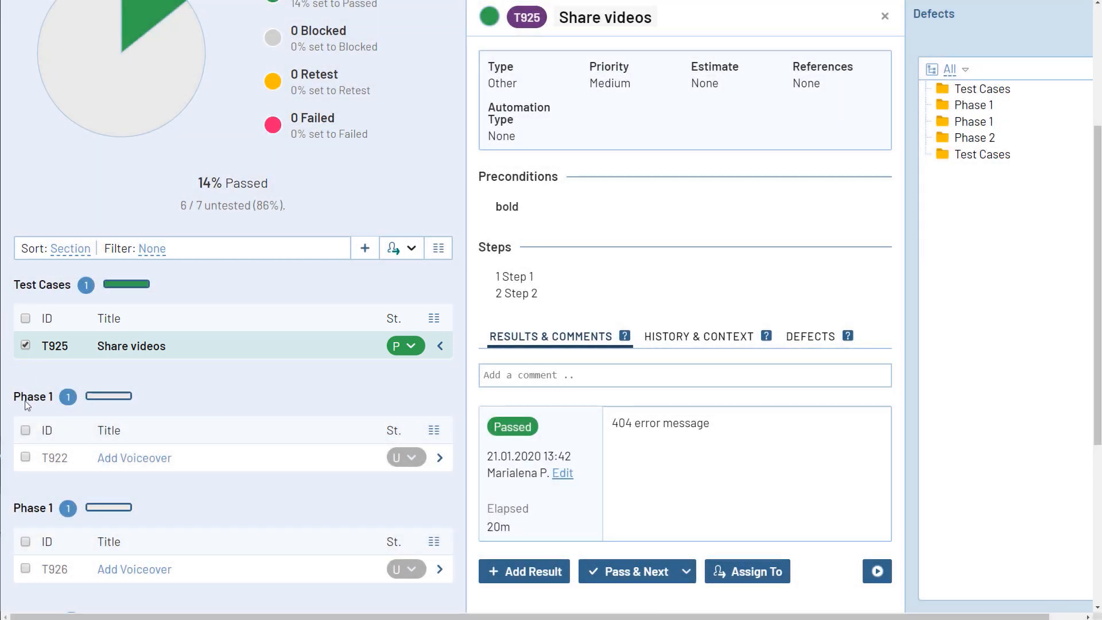
left_click(26, 431)
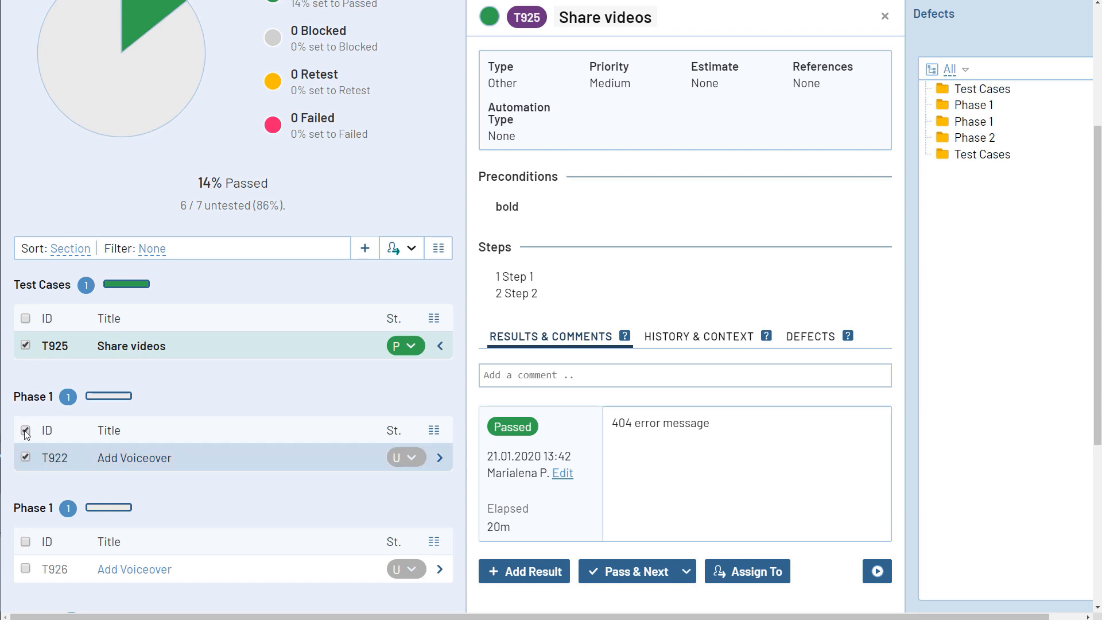
mouse_move(524, 570)
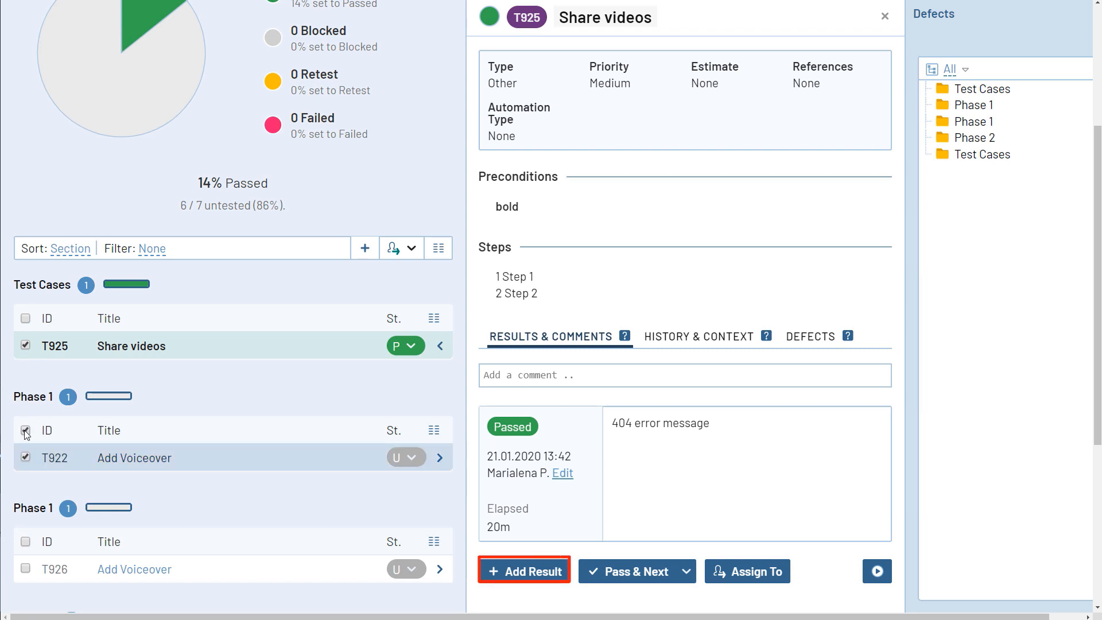
left_click(26, 429)
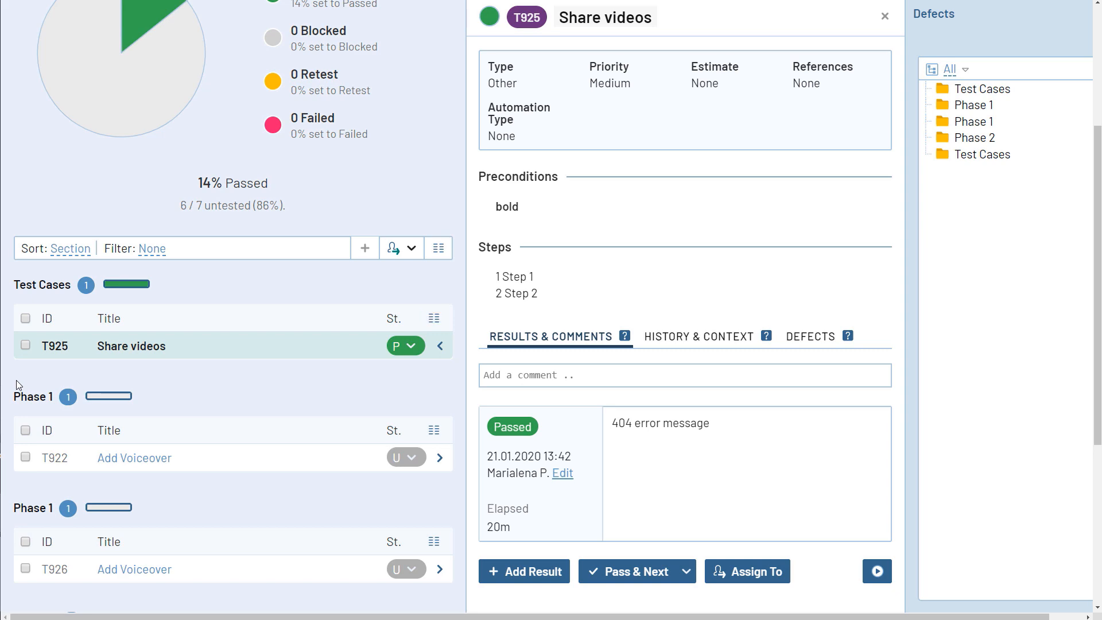
Step: Show the status options for untested test T922 Add Voiceover
scroll("up", 3)
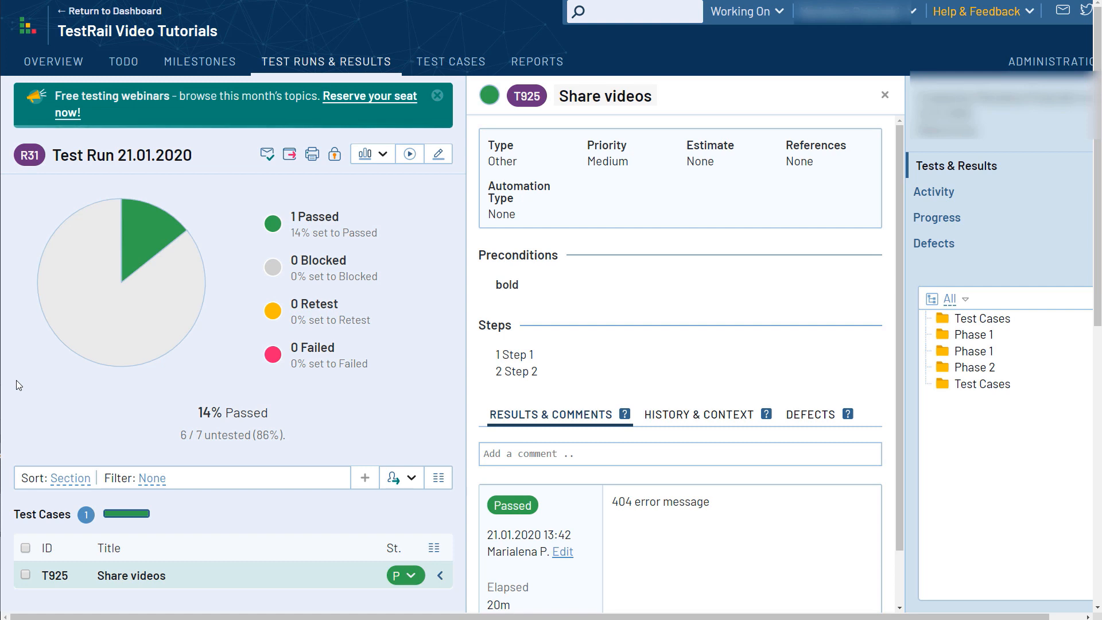
scroll("down", 3)
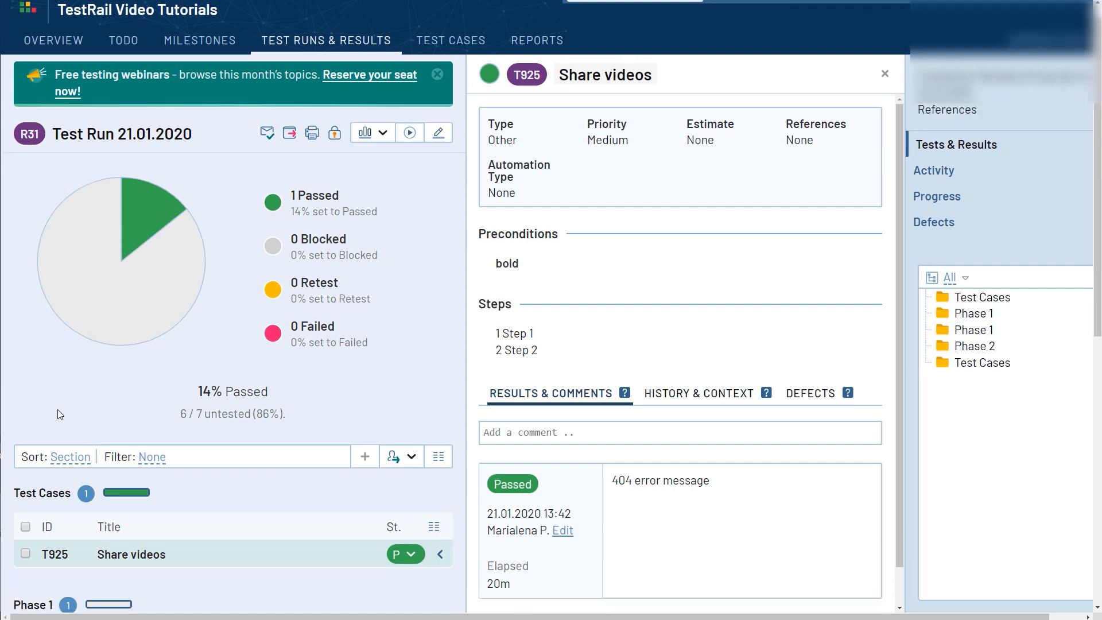
scroll("down", 3)
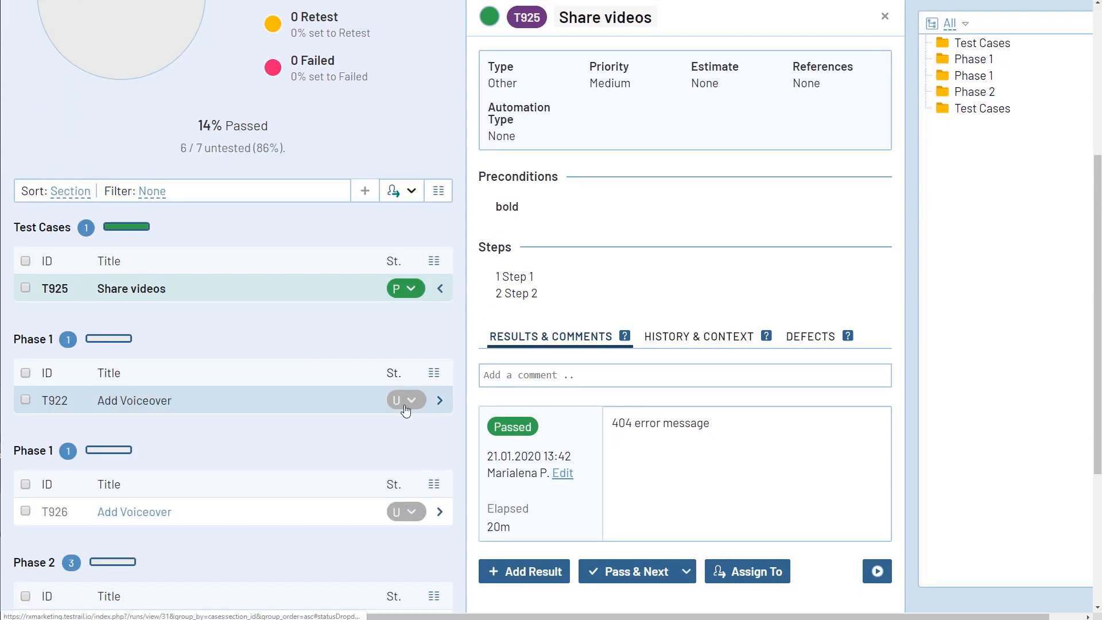
left_click(415, 400)
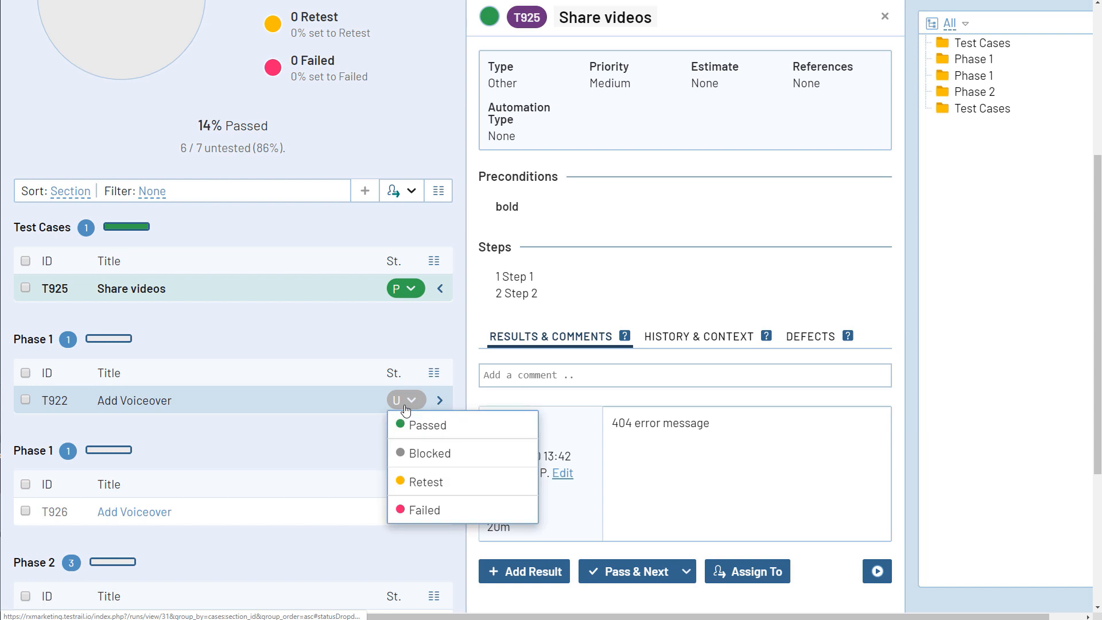